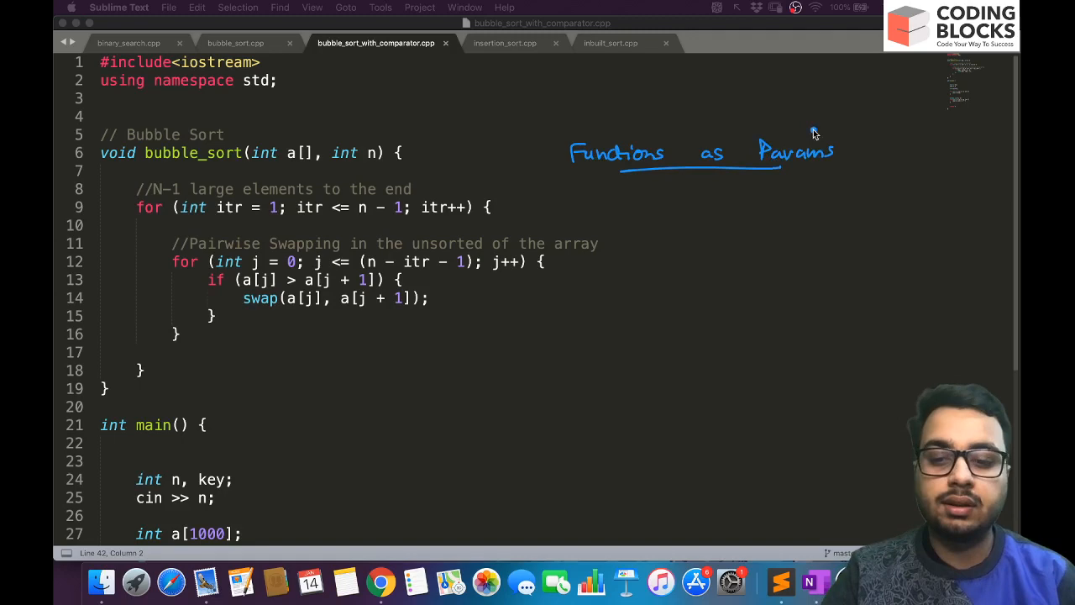
Step: Review inbuilt_sort.cpp and bubble_sort.cpp, then return to inbuilt_sort.cpp's compare function to copy it
left_click(611, 44)
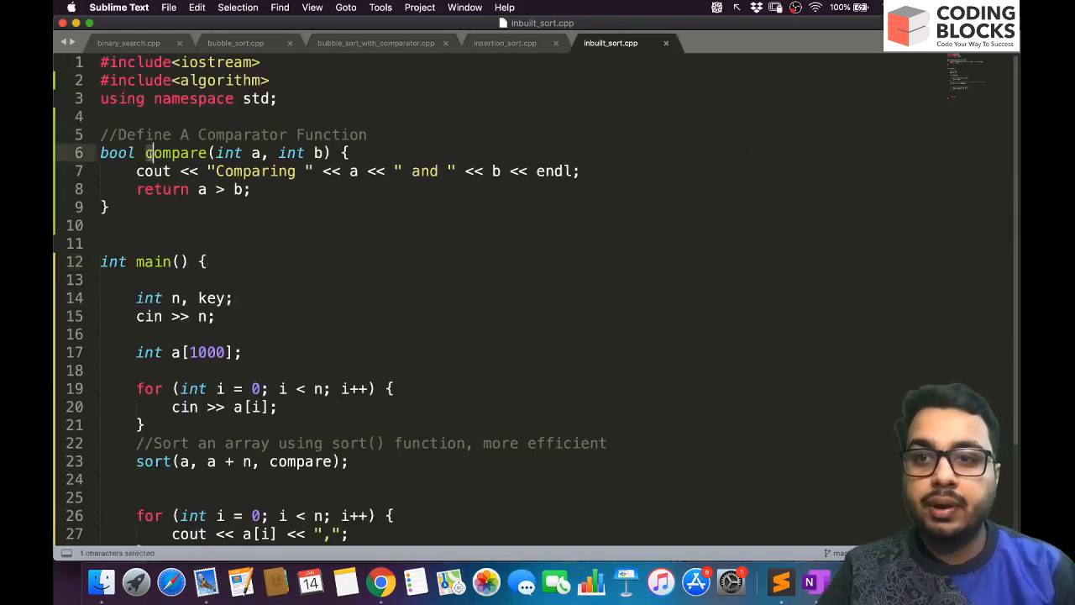
scroll("down", 3)
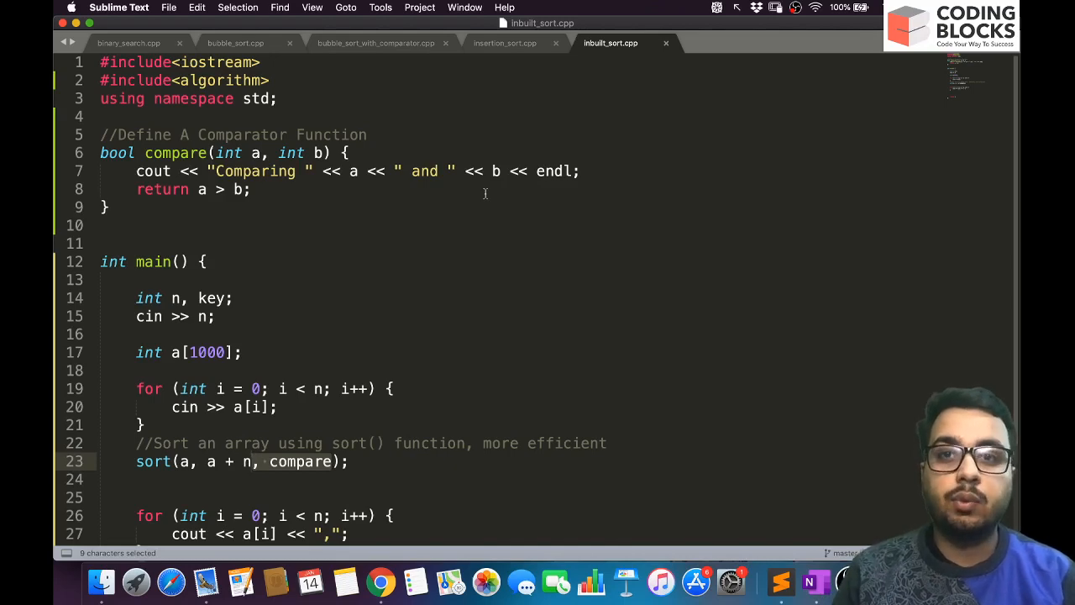
left_click(235, 43)
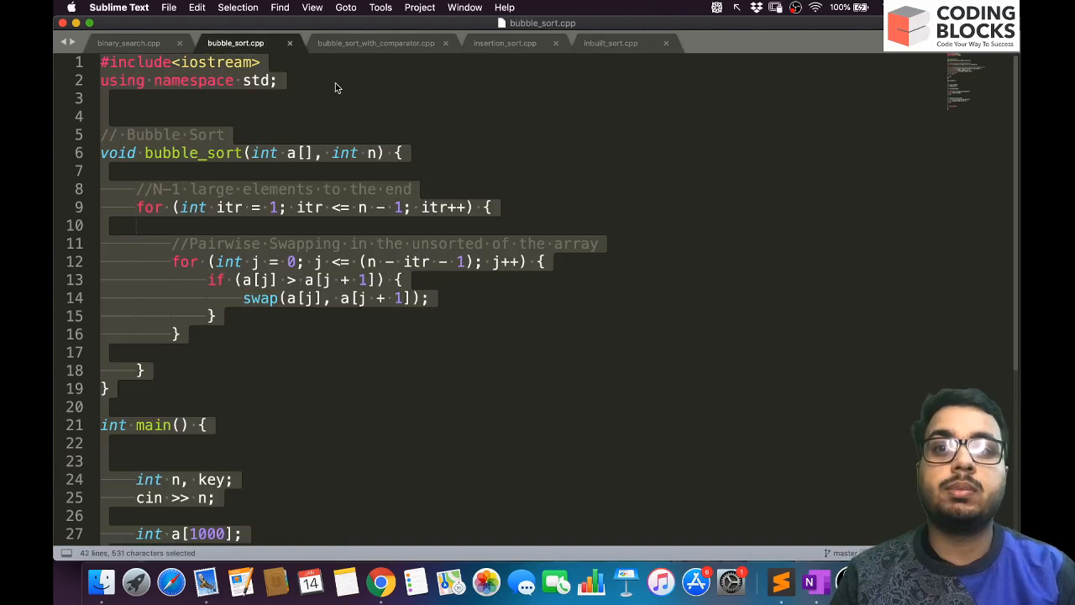
left_click(278, 81)
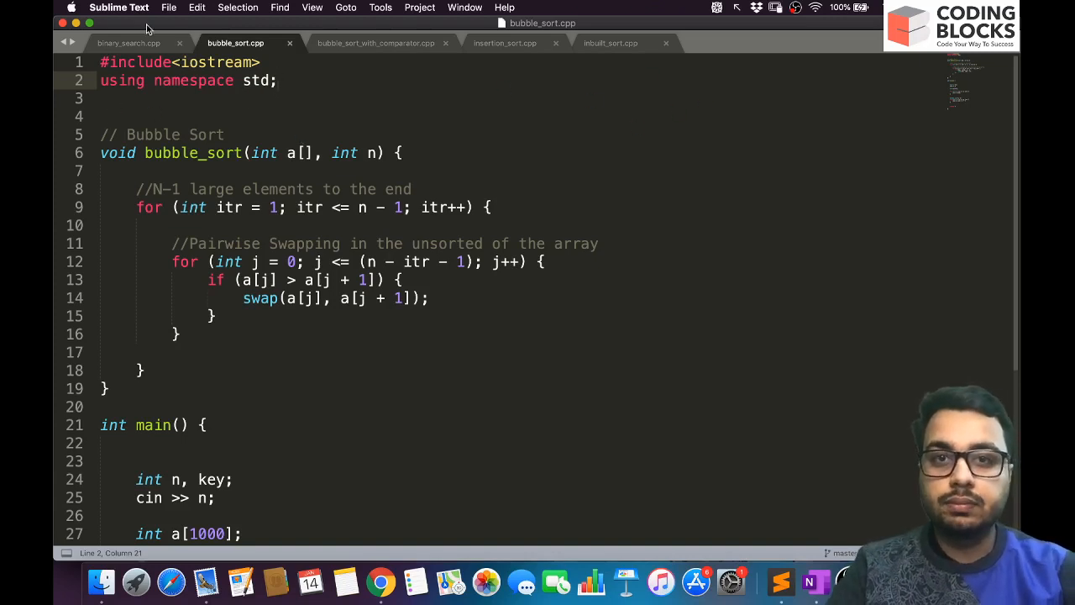
left_click(611, 43)
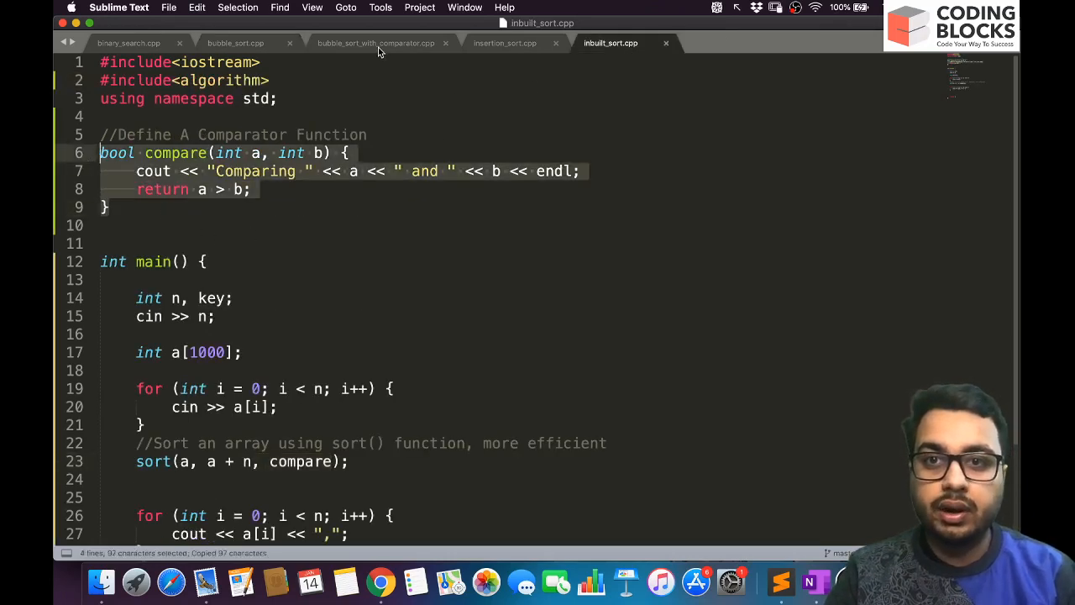
Step: Paste the compare function into bubble_sort_with_comparator.cpp and place the cursor at the end of bubble_sort's parameters
left_click(376, 44)
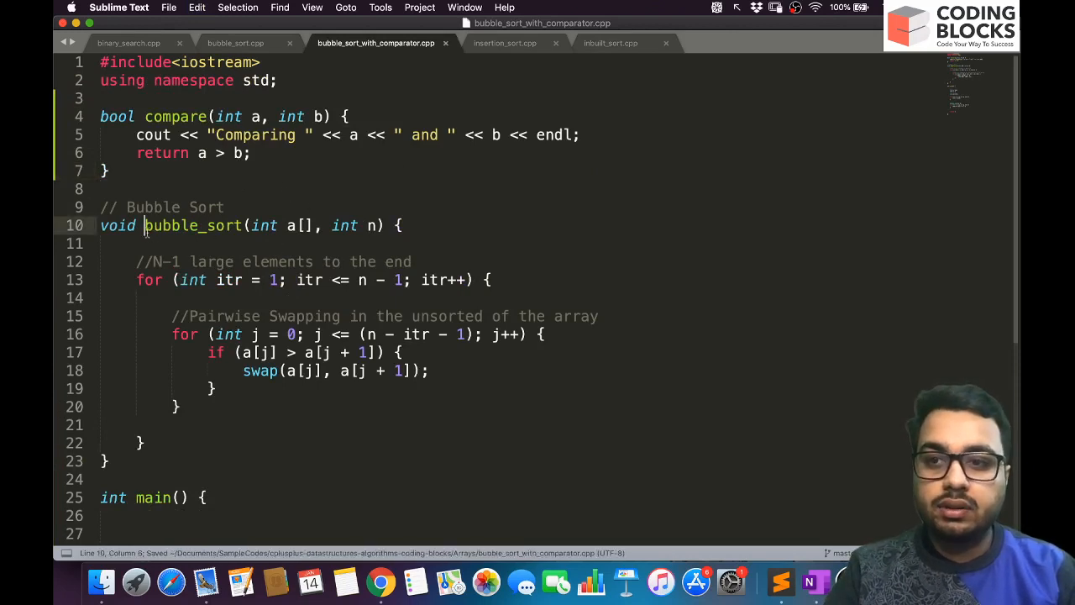
double_click(192, 225)
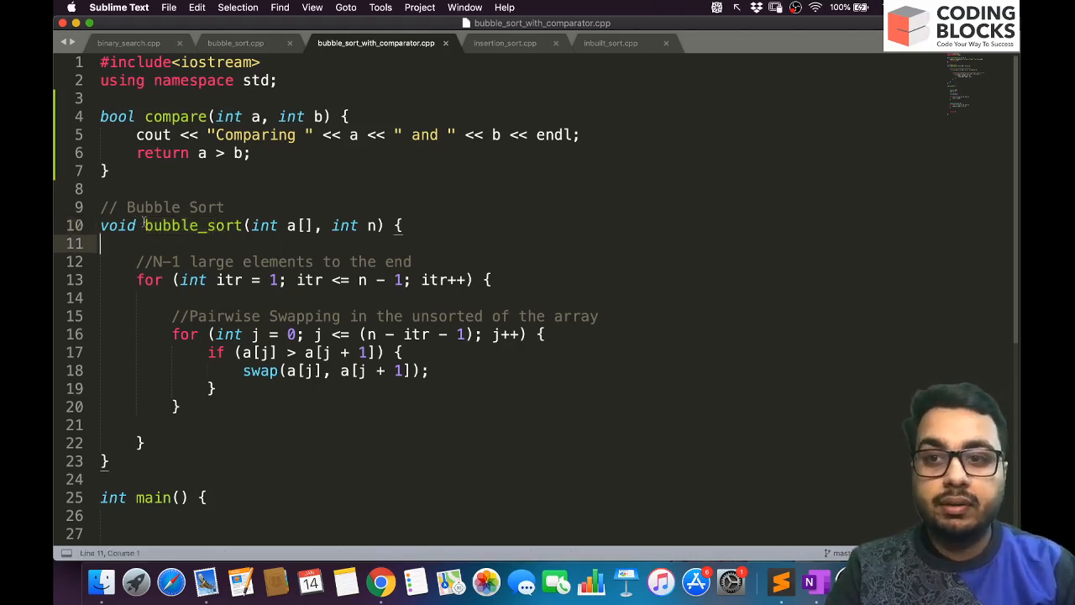
double_click(171, 225)
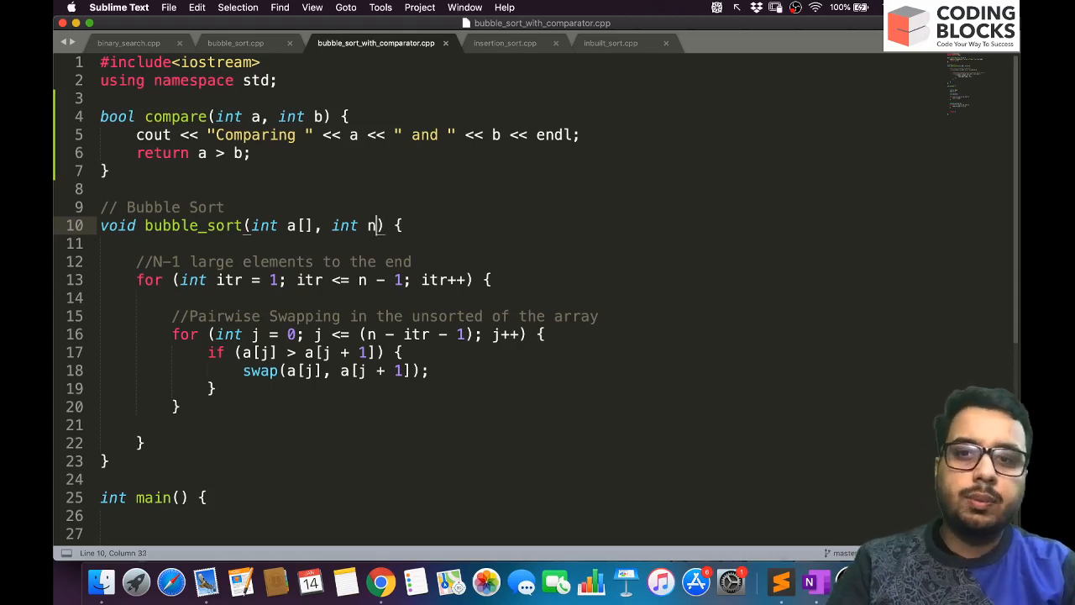
Step: Add a third parameter ,bool (&cmp)(int a,int b) to the bubble_sort signature
type(",")
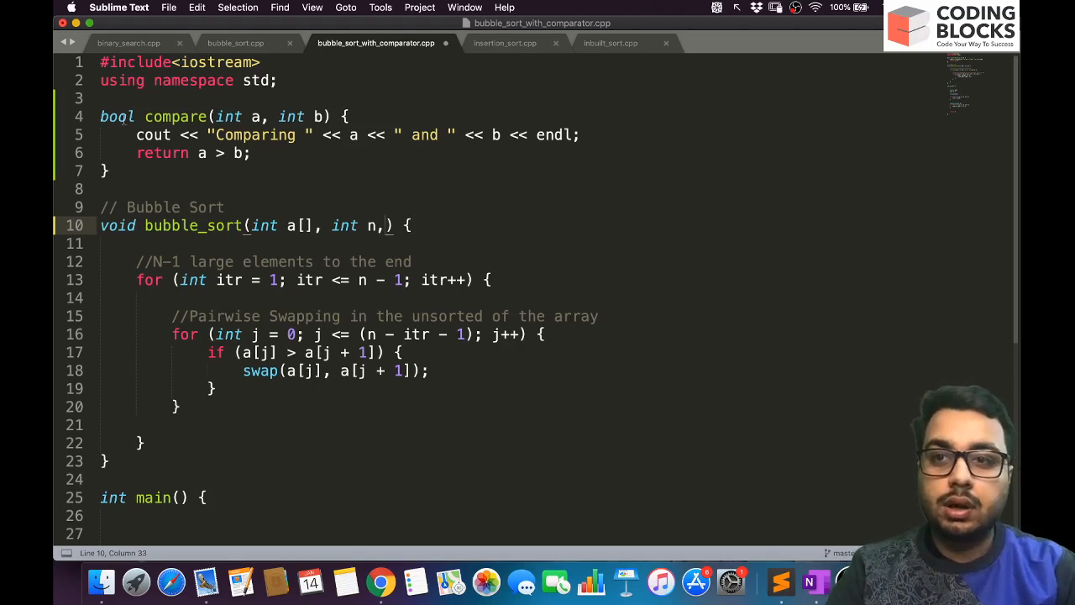
type("bool")
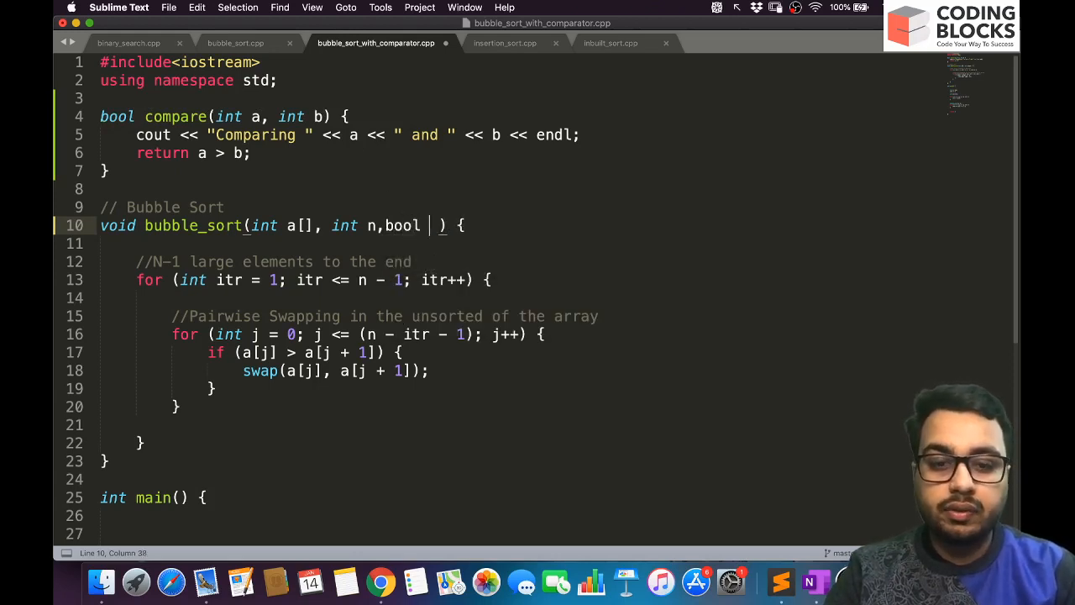
type("(&compare")
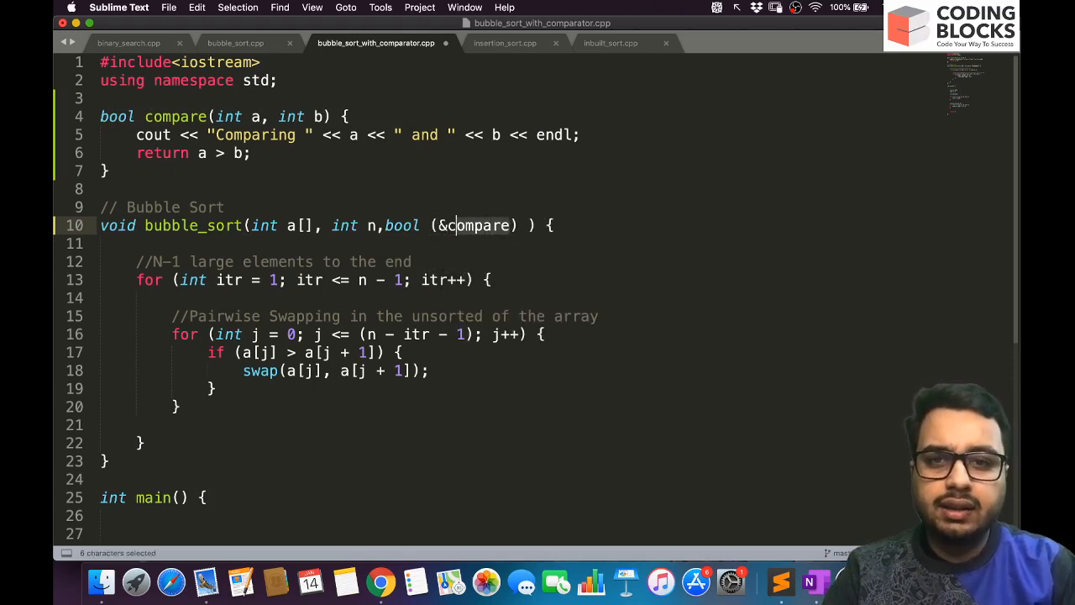
type("cmp")
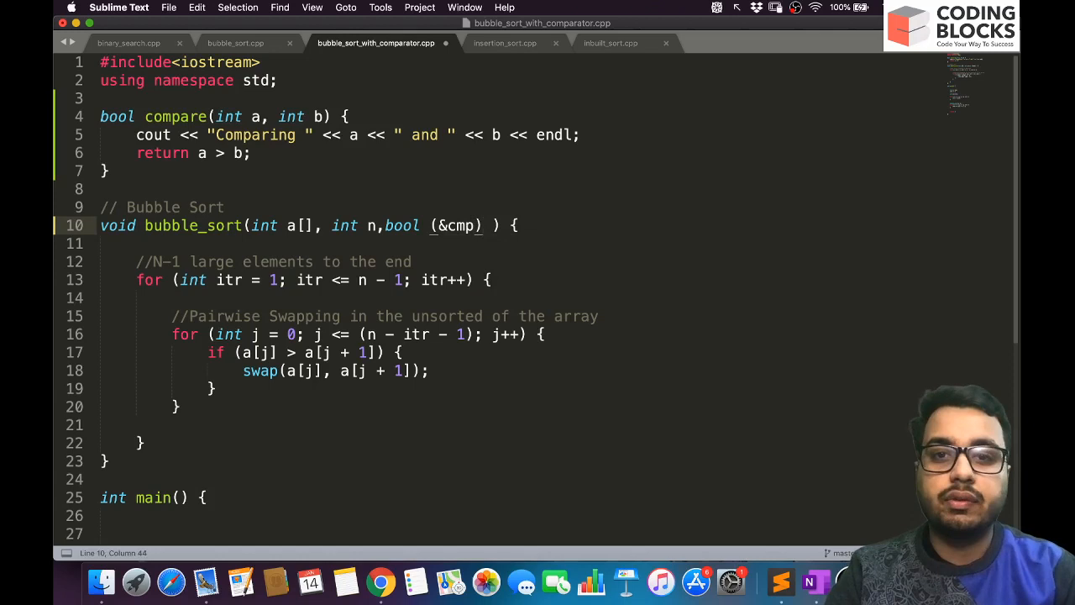
type("(")
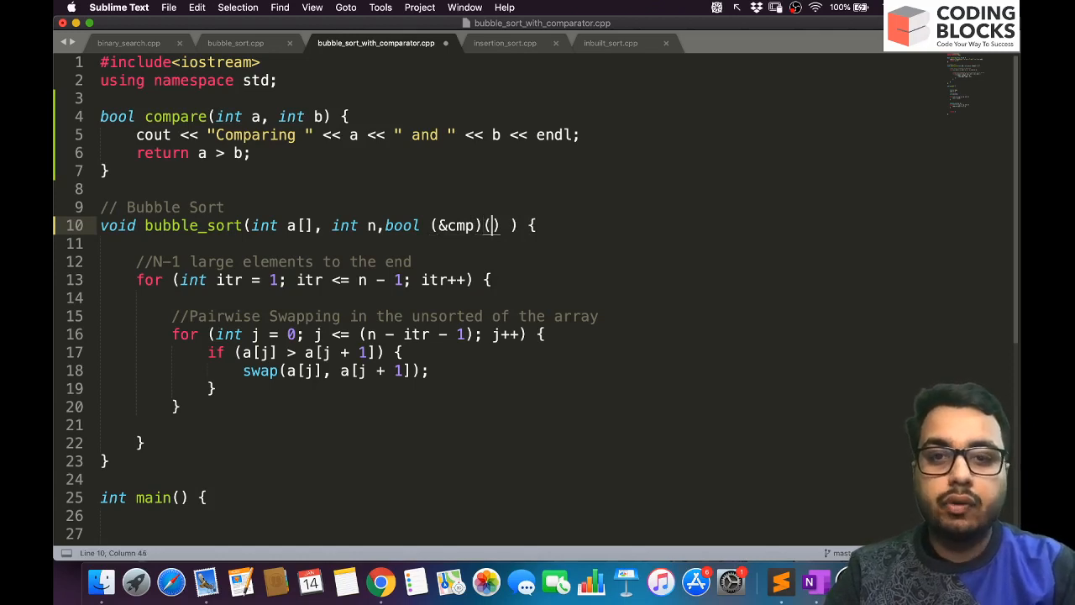
type("(int a,int b")
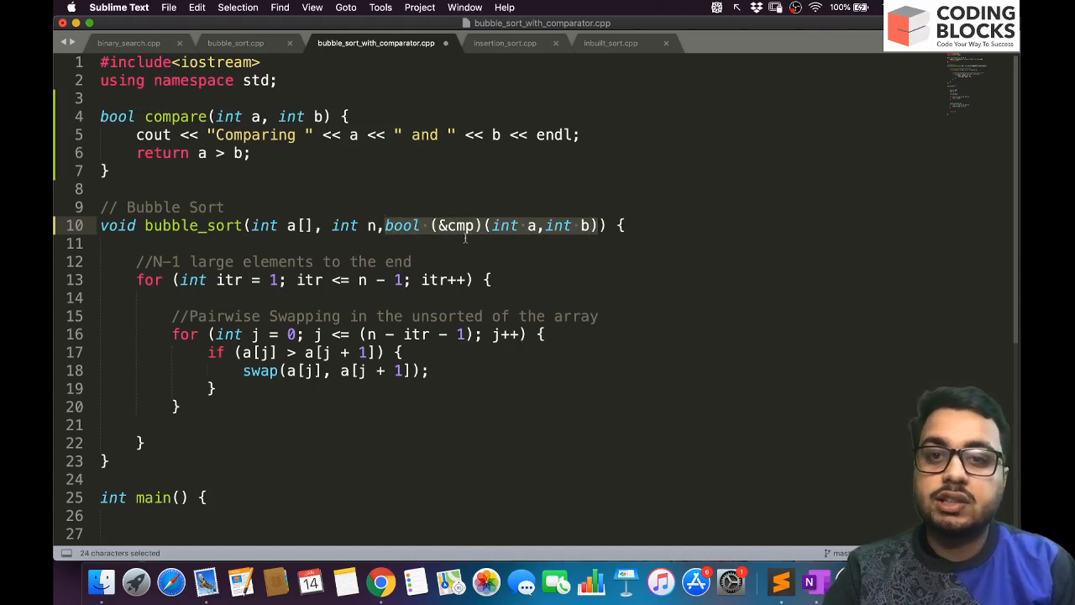
left_click(420, 225)
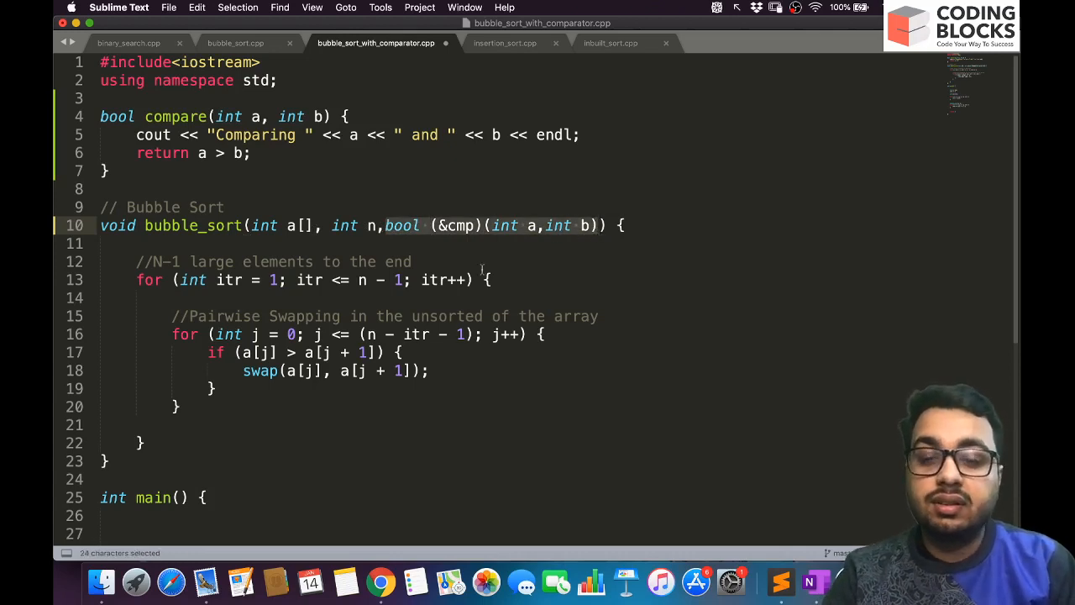
scroll("down", 3)
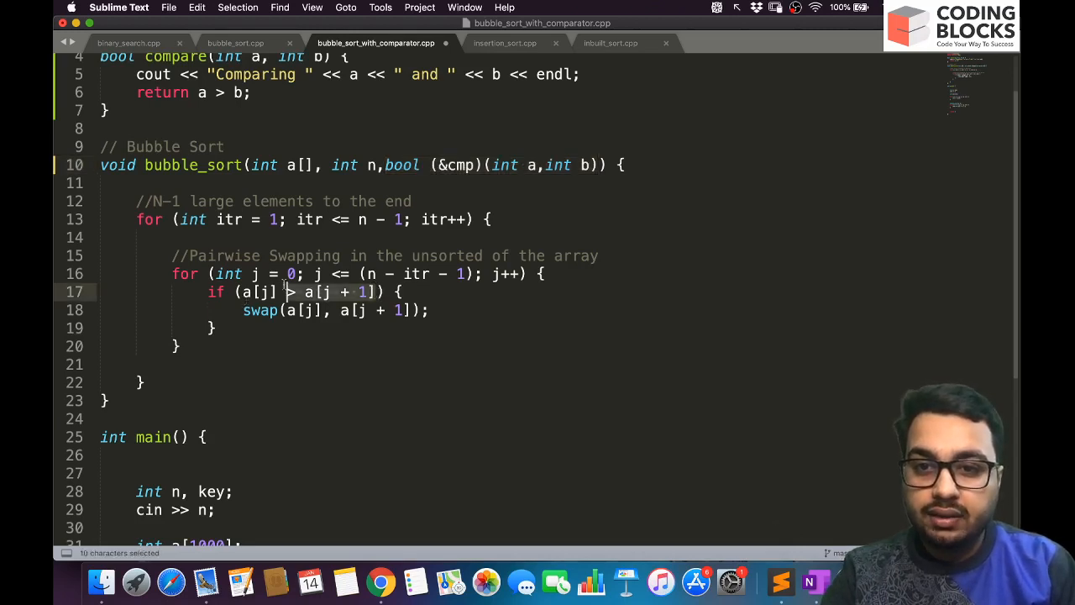
Step: Replace the > comparison so the swap condition reads if (cmp(a[j], a[j + 1]))
left_click(292, 292)
type(",")
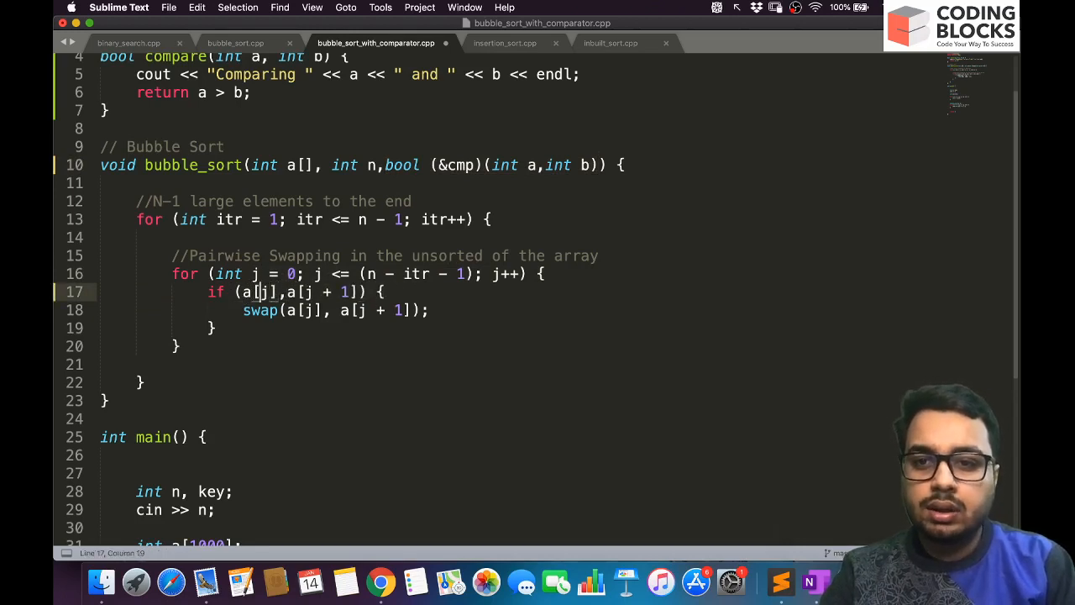
type("cmp(")
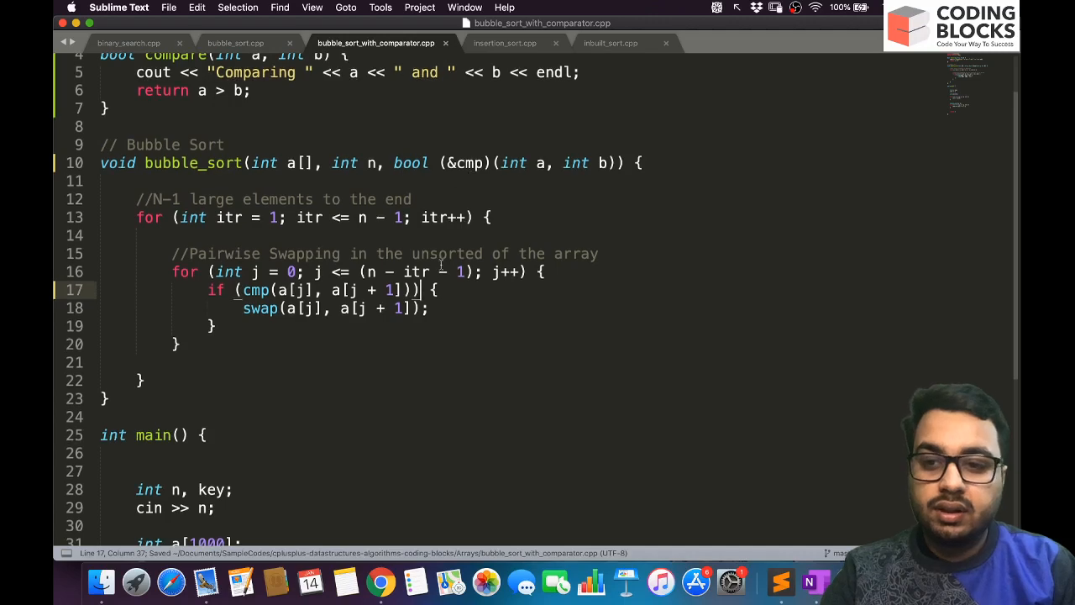
scroll("down", 3)
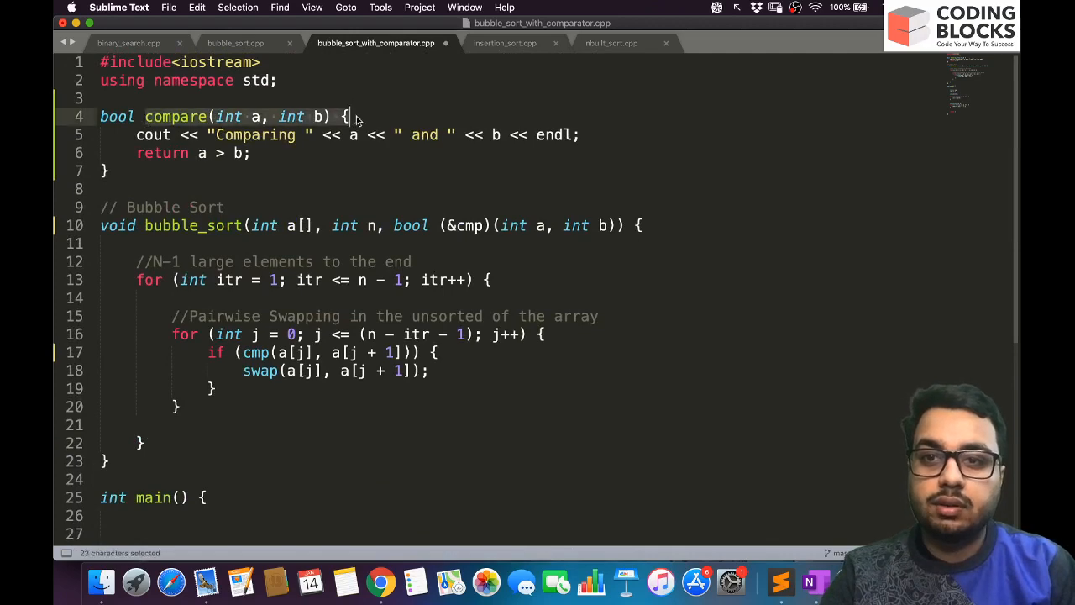
type("co")
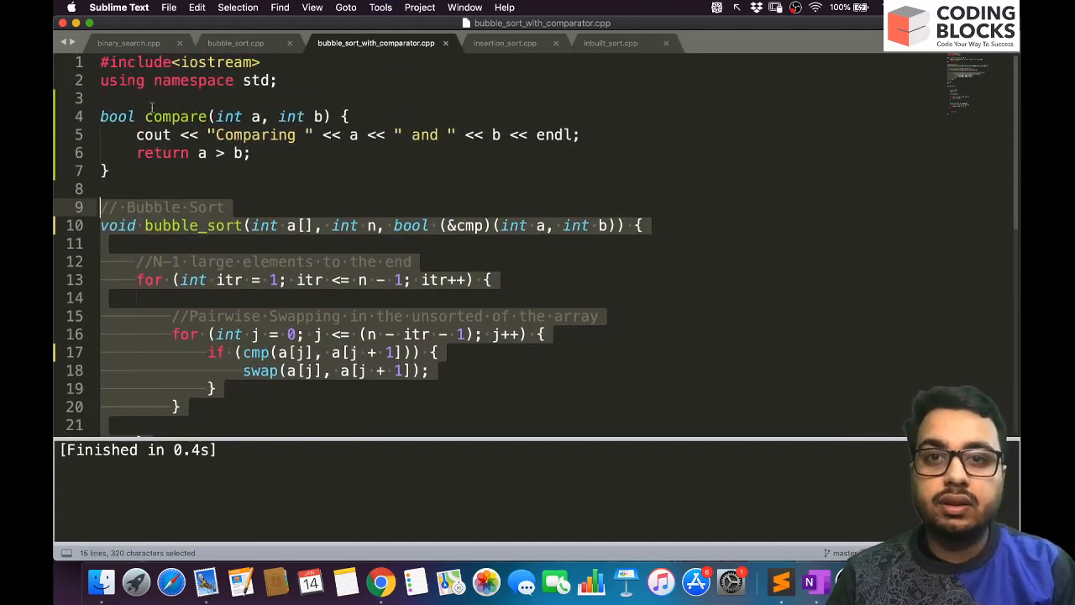
scroll("down", 3)
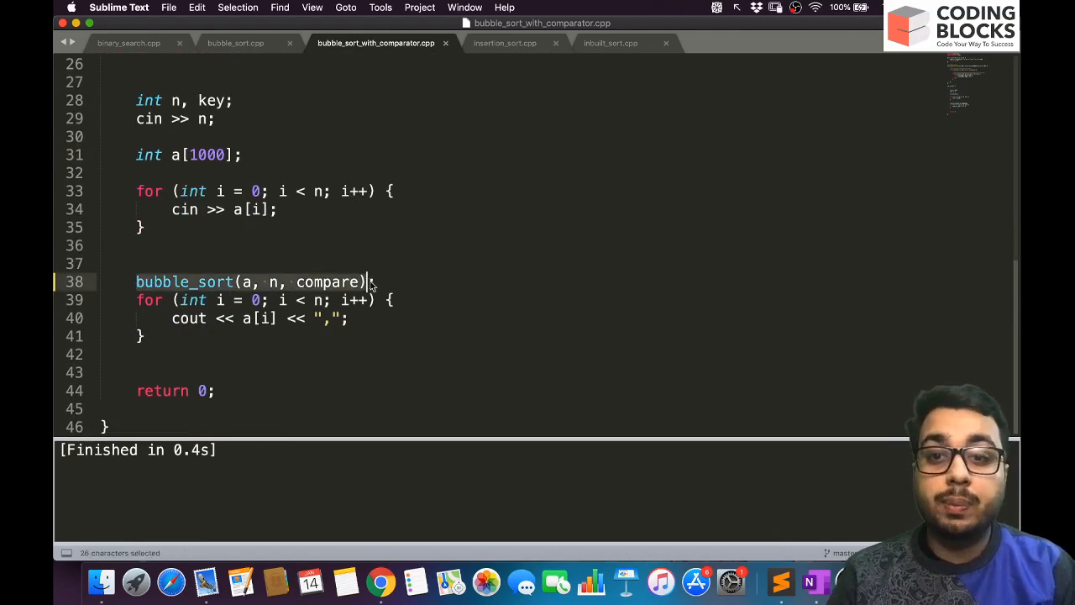
double_click(326, 282)
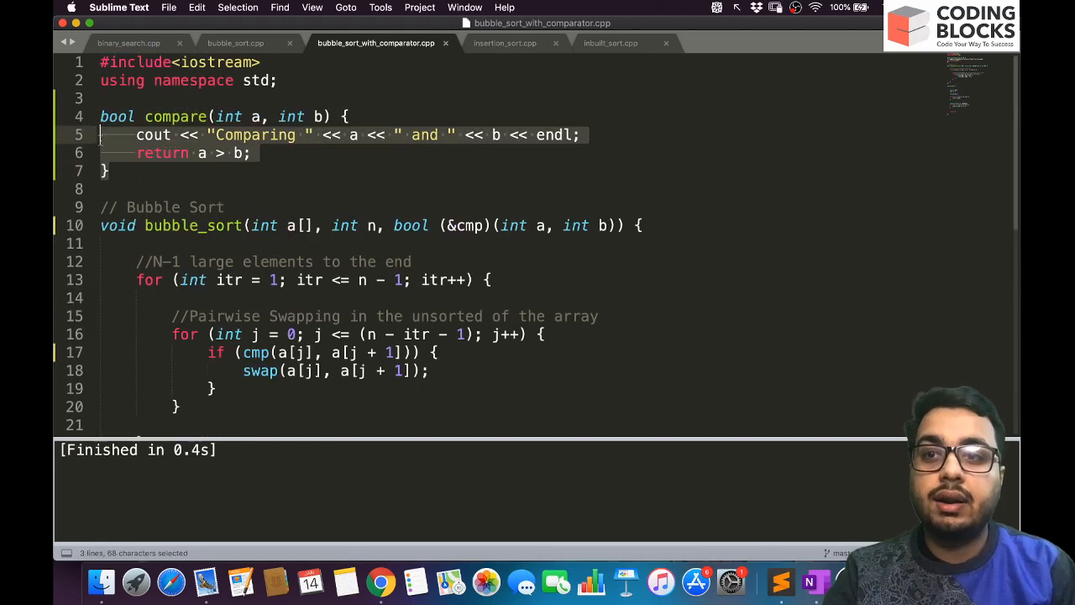
left_click(225, 207)
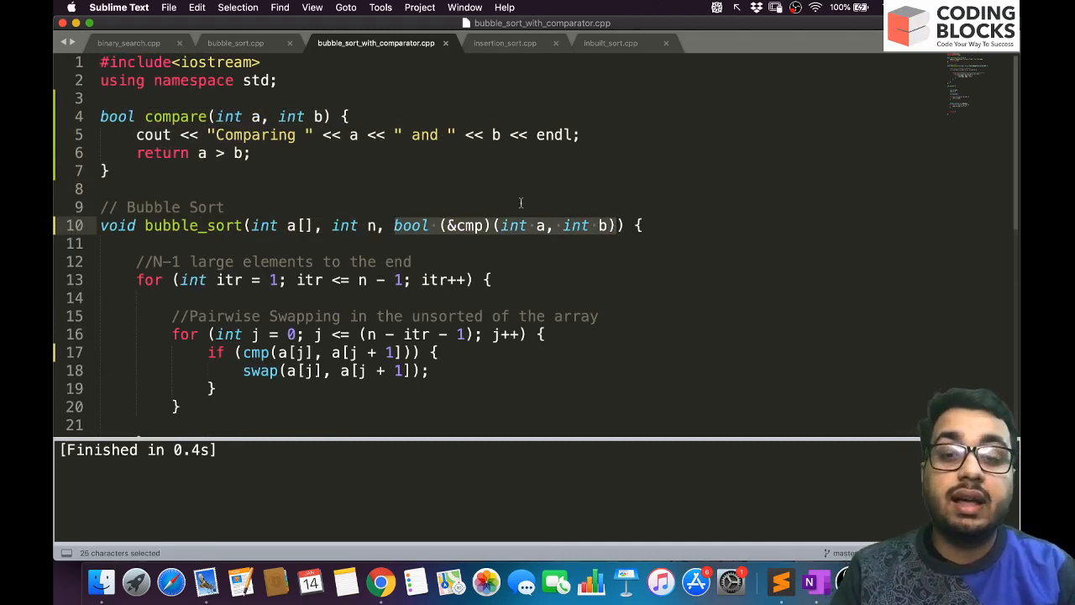
scroll("down", 3)
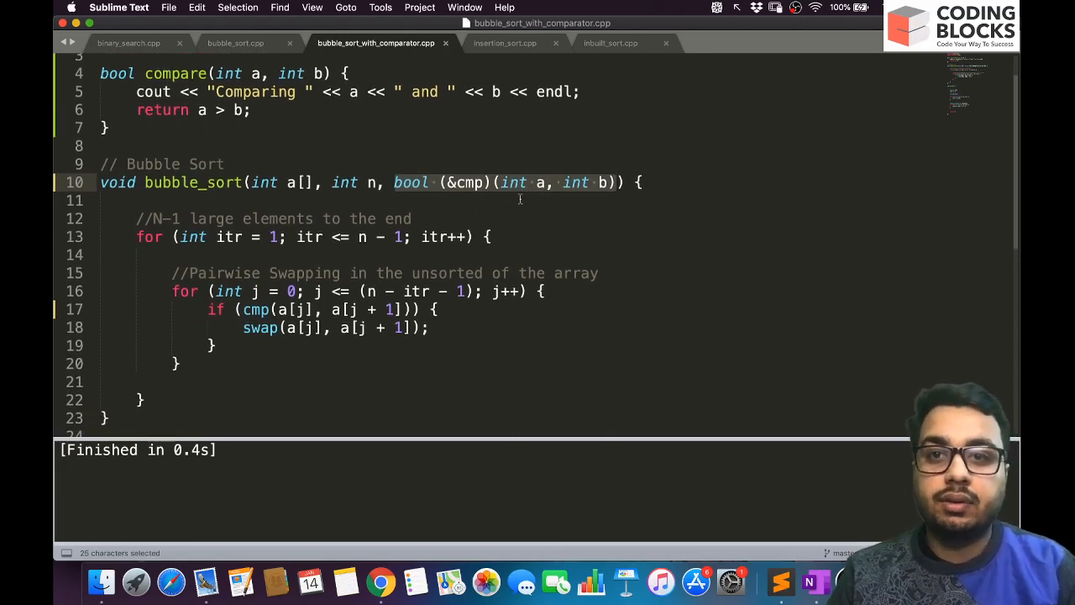
scroll("down", 3)
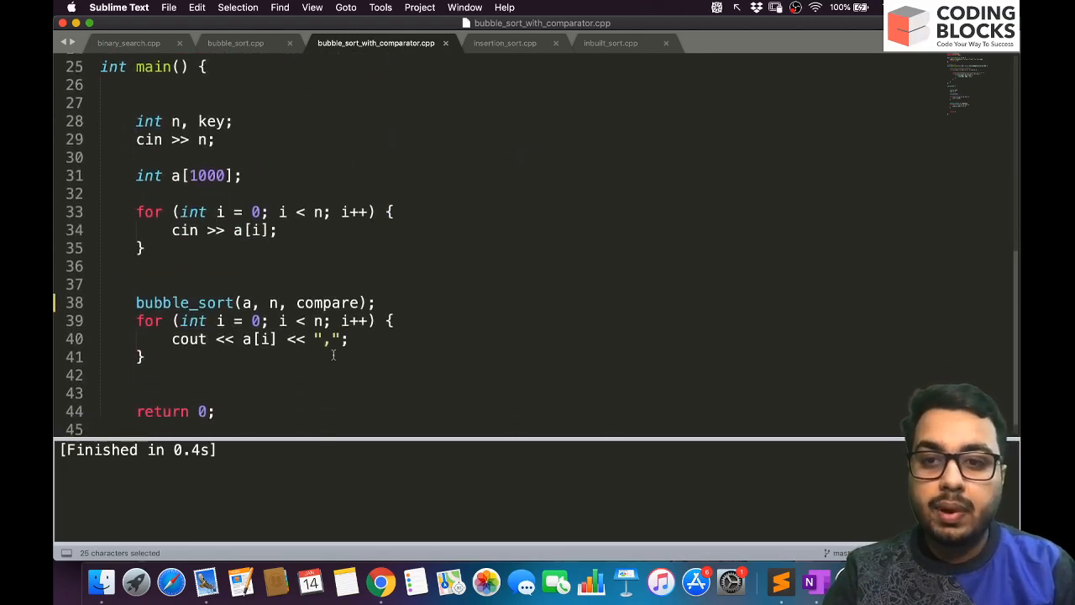
double_click(328, 282)
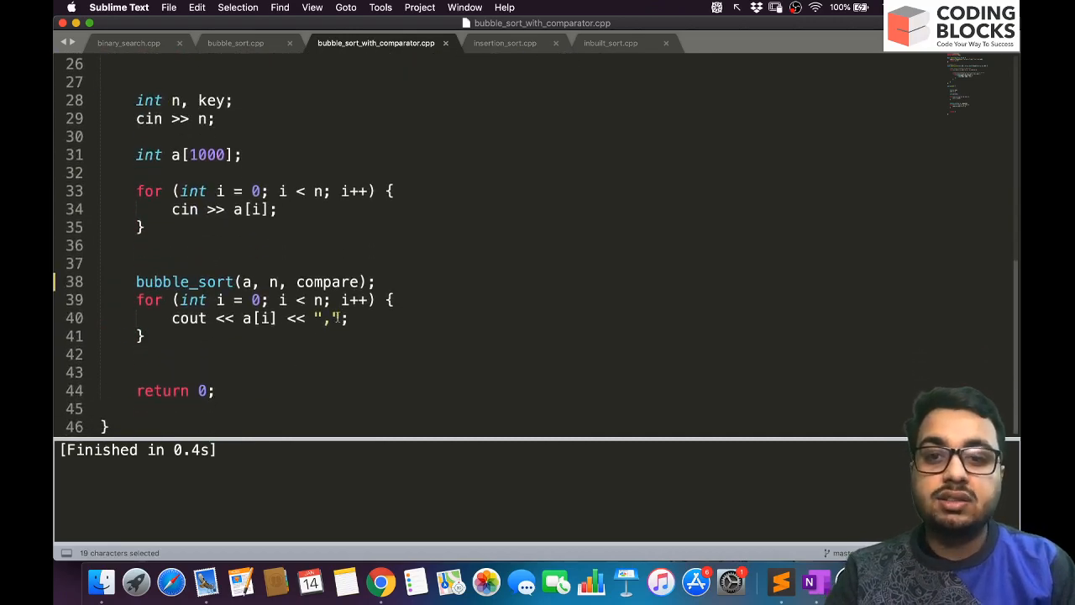
scroll("up", 3)
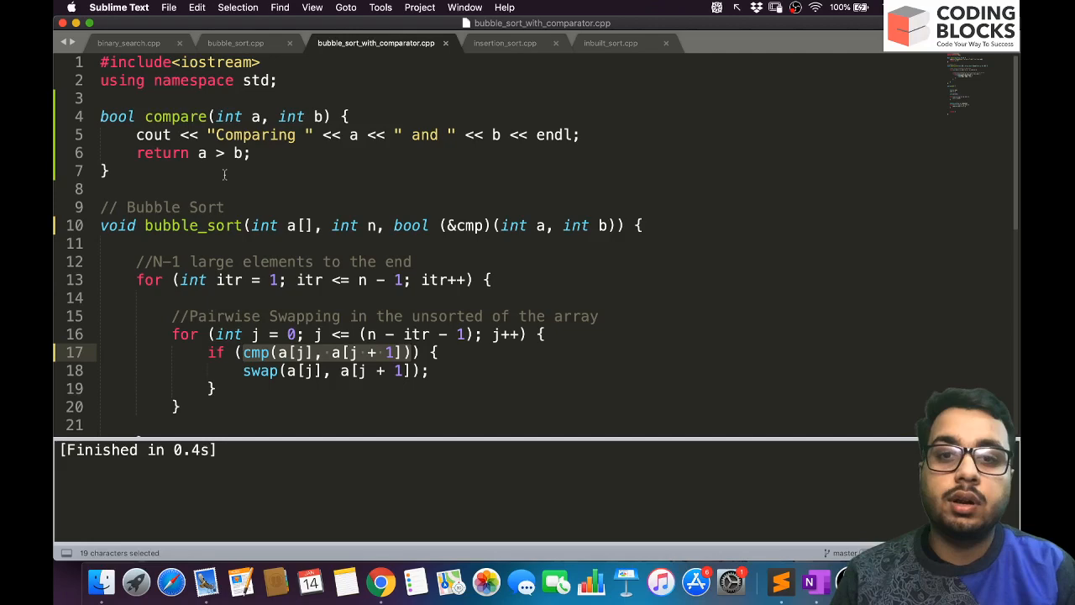
scroll("down", 3)
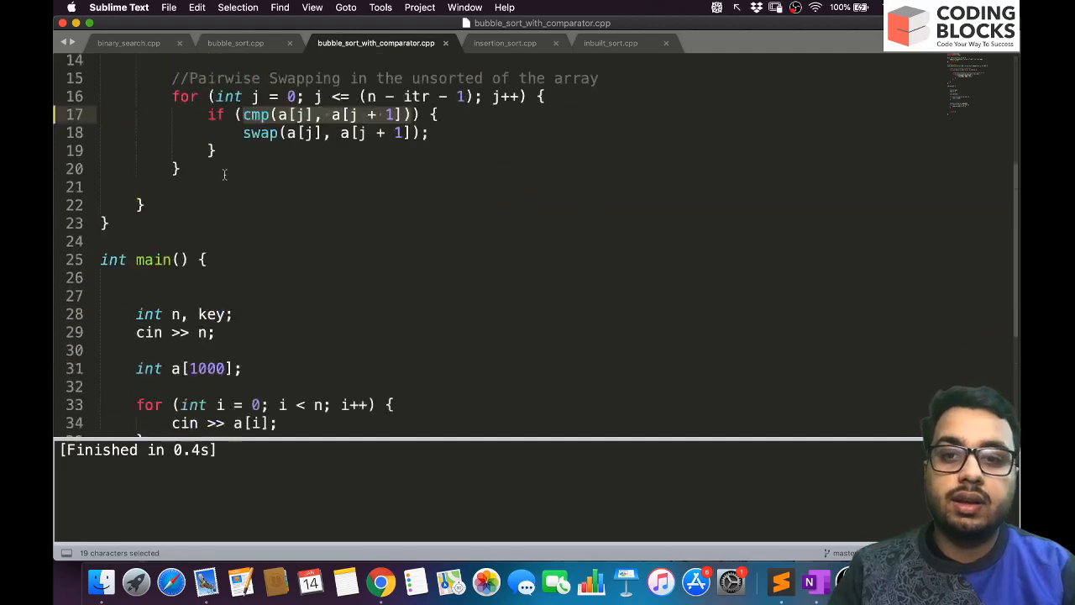
scroll("down", 3)
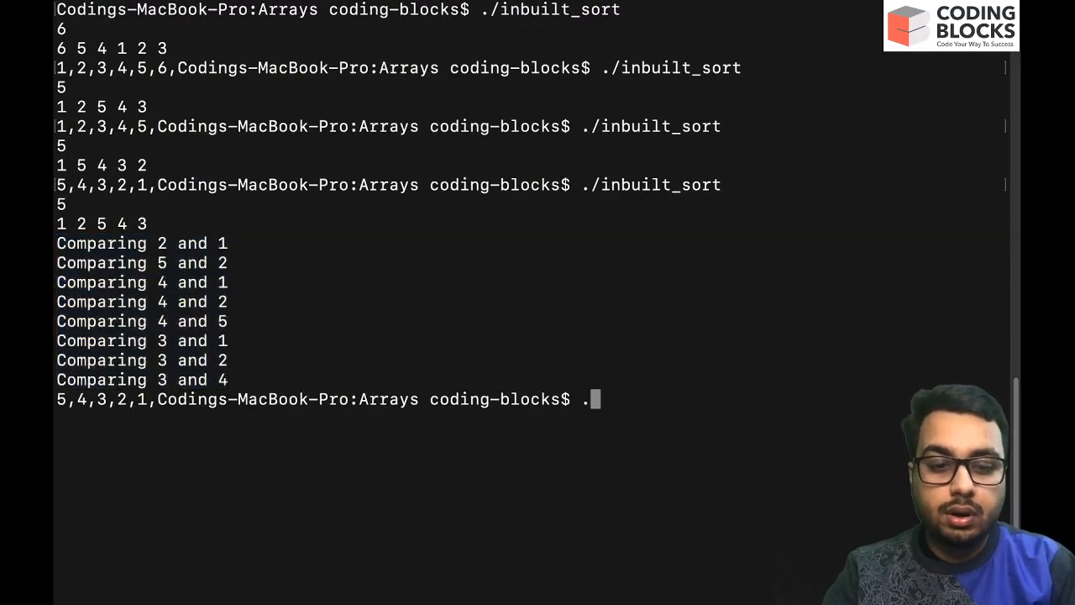
Step: Run ./bubble_sort_with_comparator on 1 4 5 3 2 and highlight the ascending result 1,2,3,4,5
type("bu")
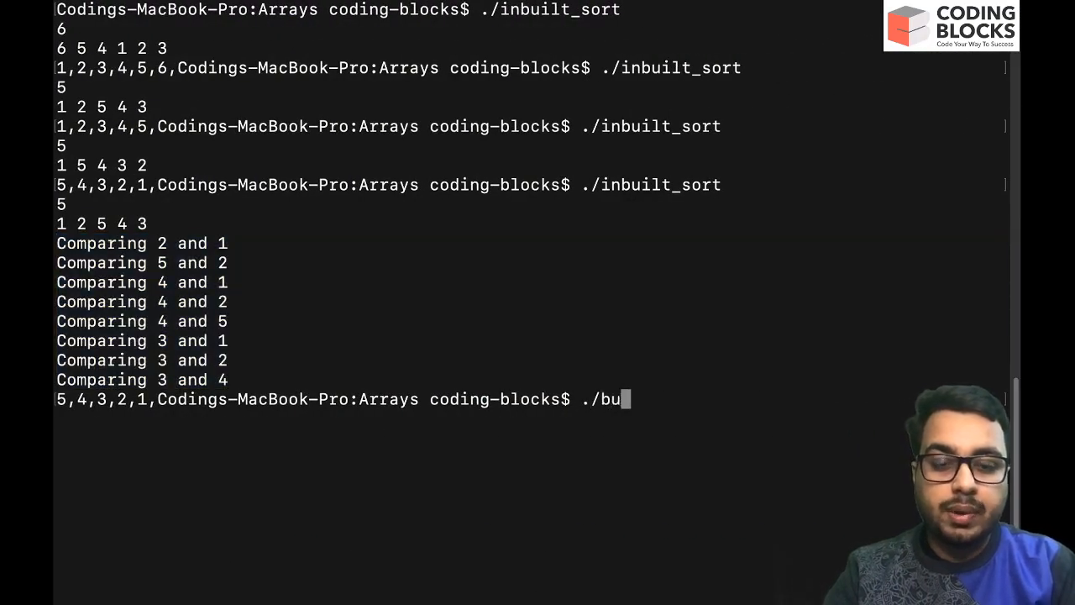
type("bble_sort_with_comparator")
type("1 4 5 3 2")
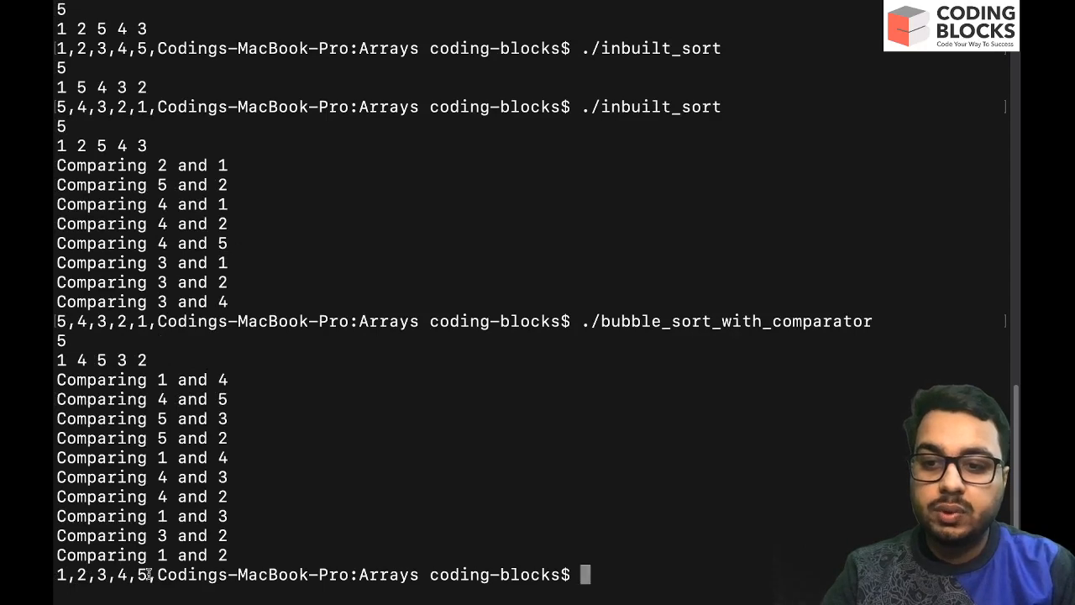
double_click(100, 575)
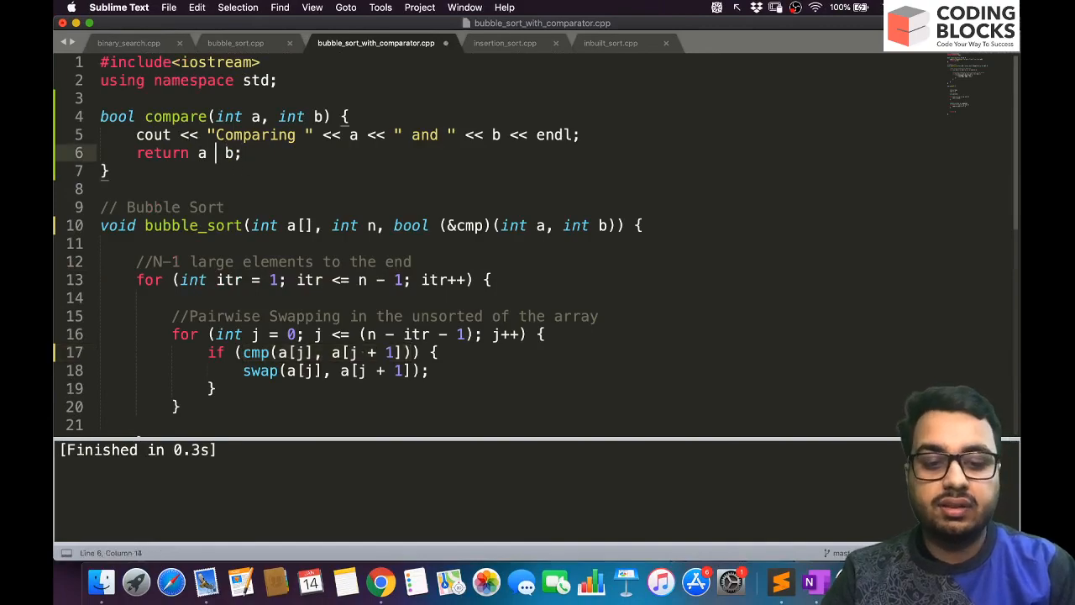
type("<")
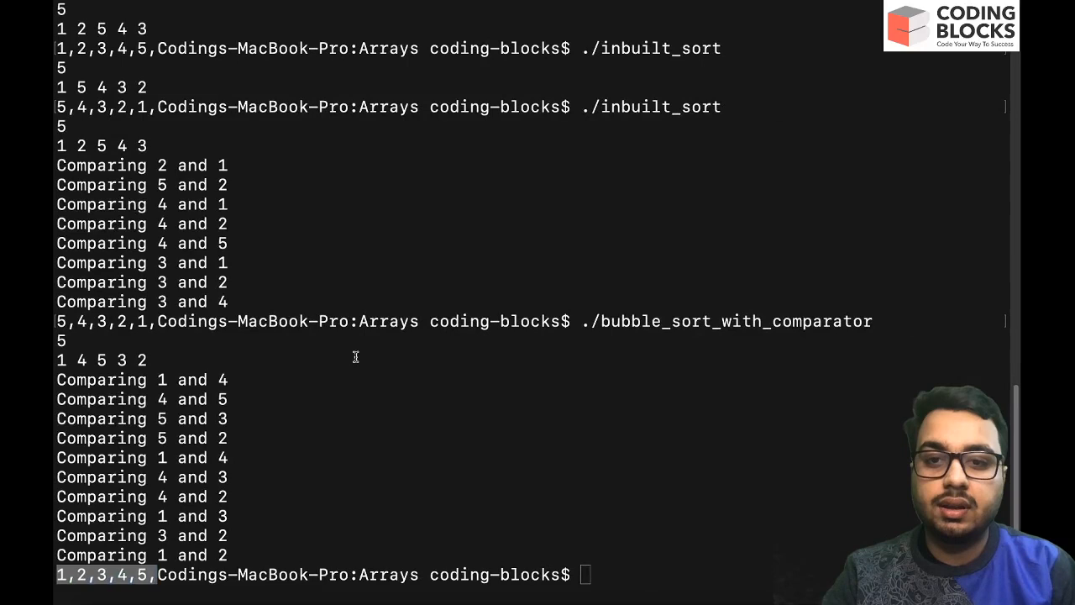
Step: Clear Terminal and rerun ./bubble_sort_with_comparator on 5 1 2 3 4, giving the descending result 5,4,3,2,1
type("clear")
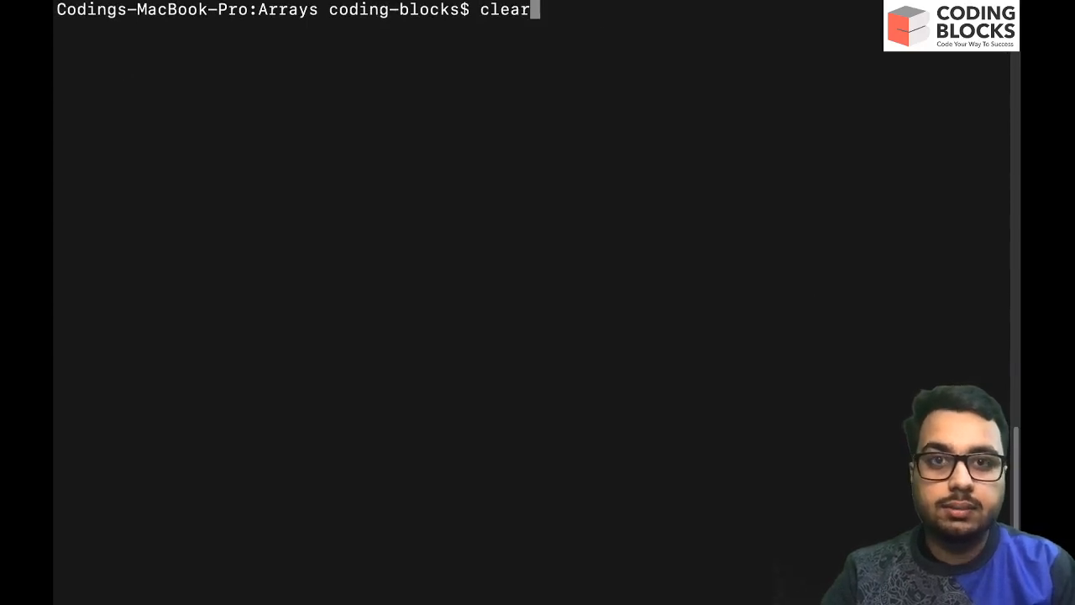
type("./bubble_sort_with_comparator")
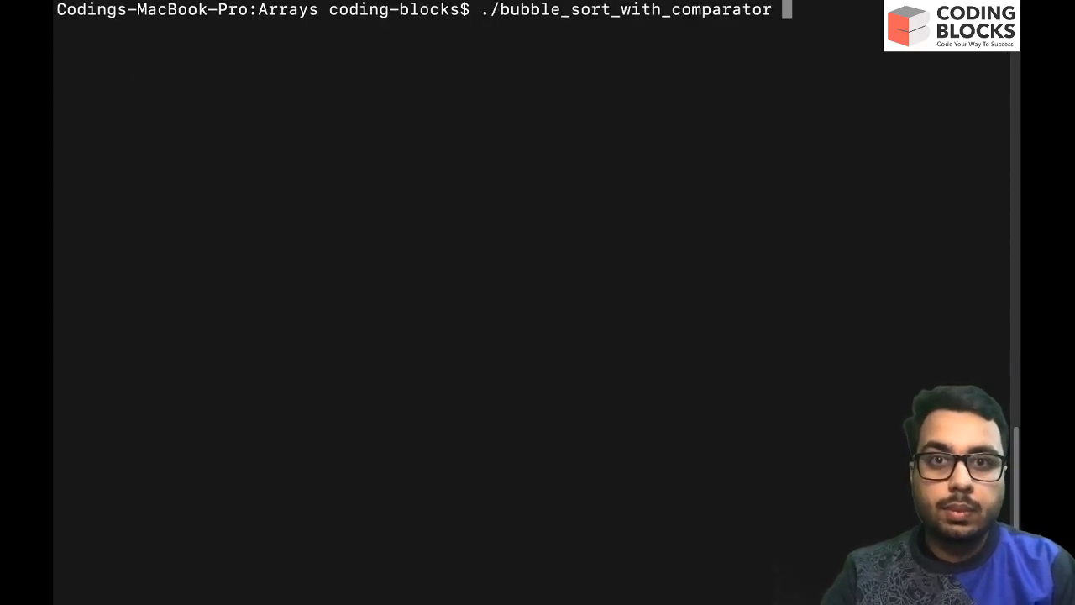
type("5 5 1 2 3 4")
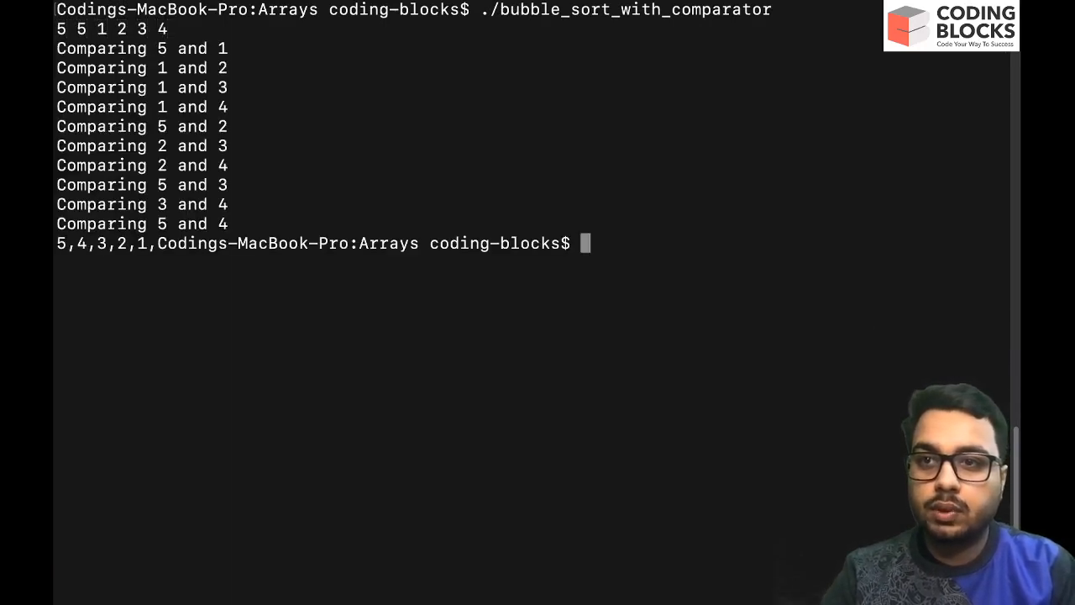
left_click_drag(59, 244, 109, 243)
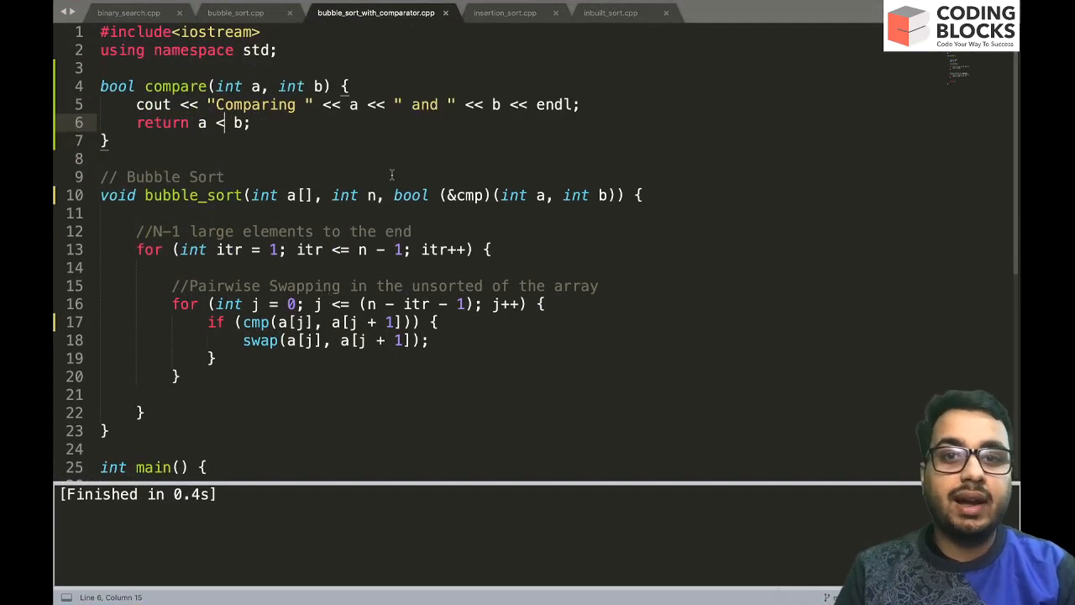
Step: Highlight the sort(a, a + n, compare) call in inbuilt_sort.cpp's main
left_click_drag(393, 195, 615, 195)
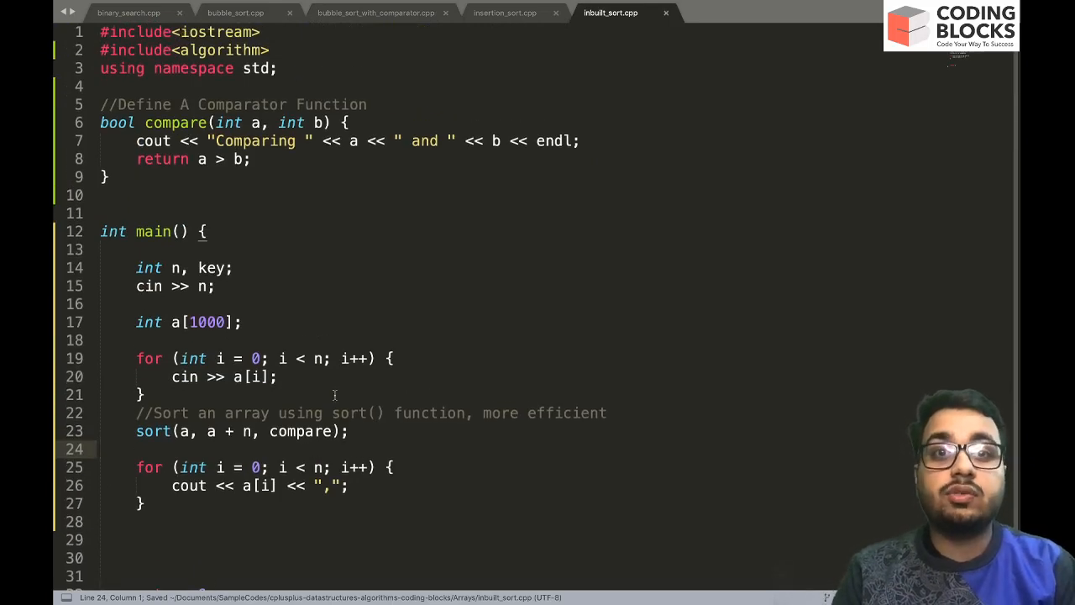
mouse_move(978, 368)
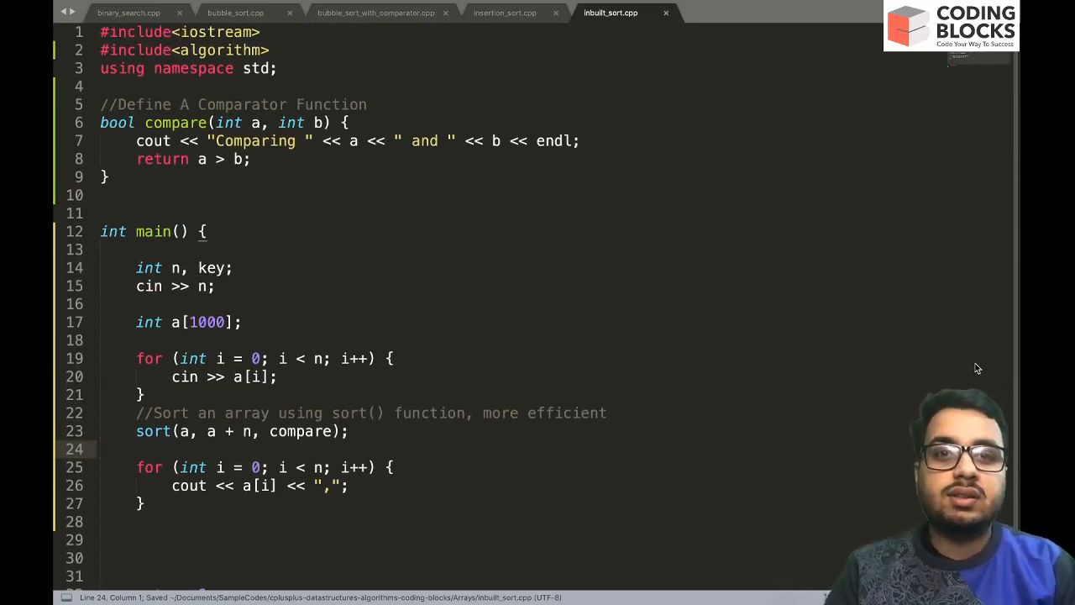